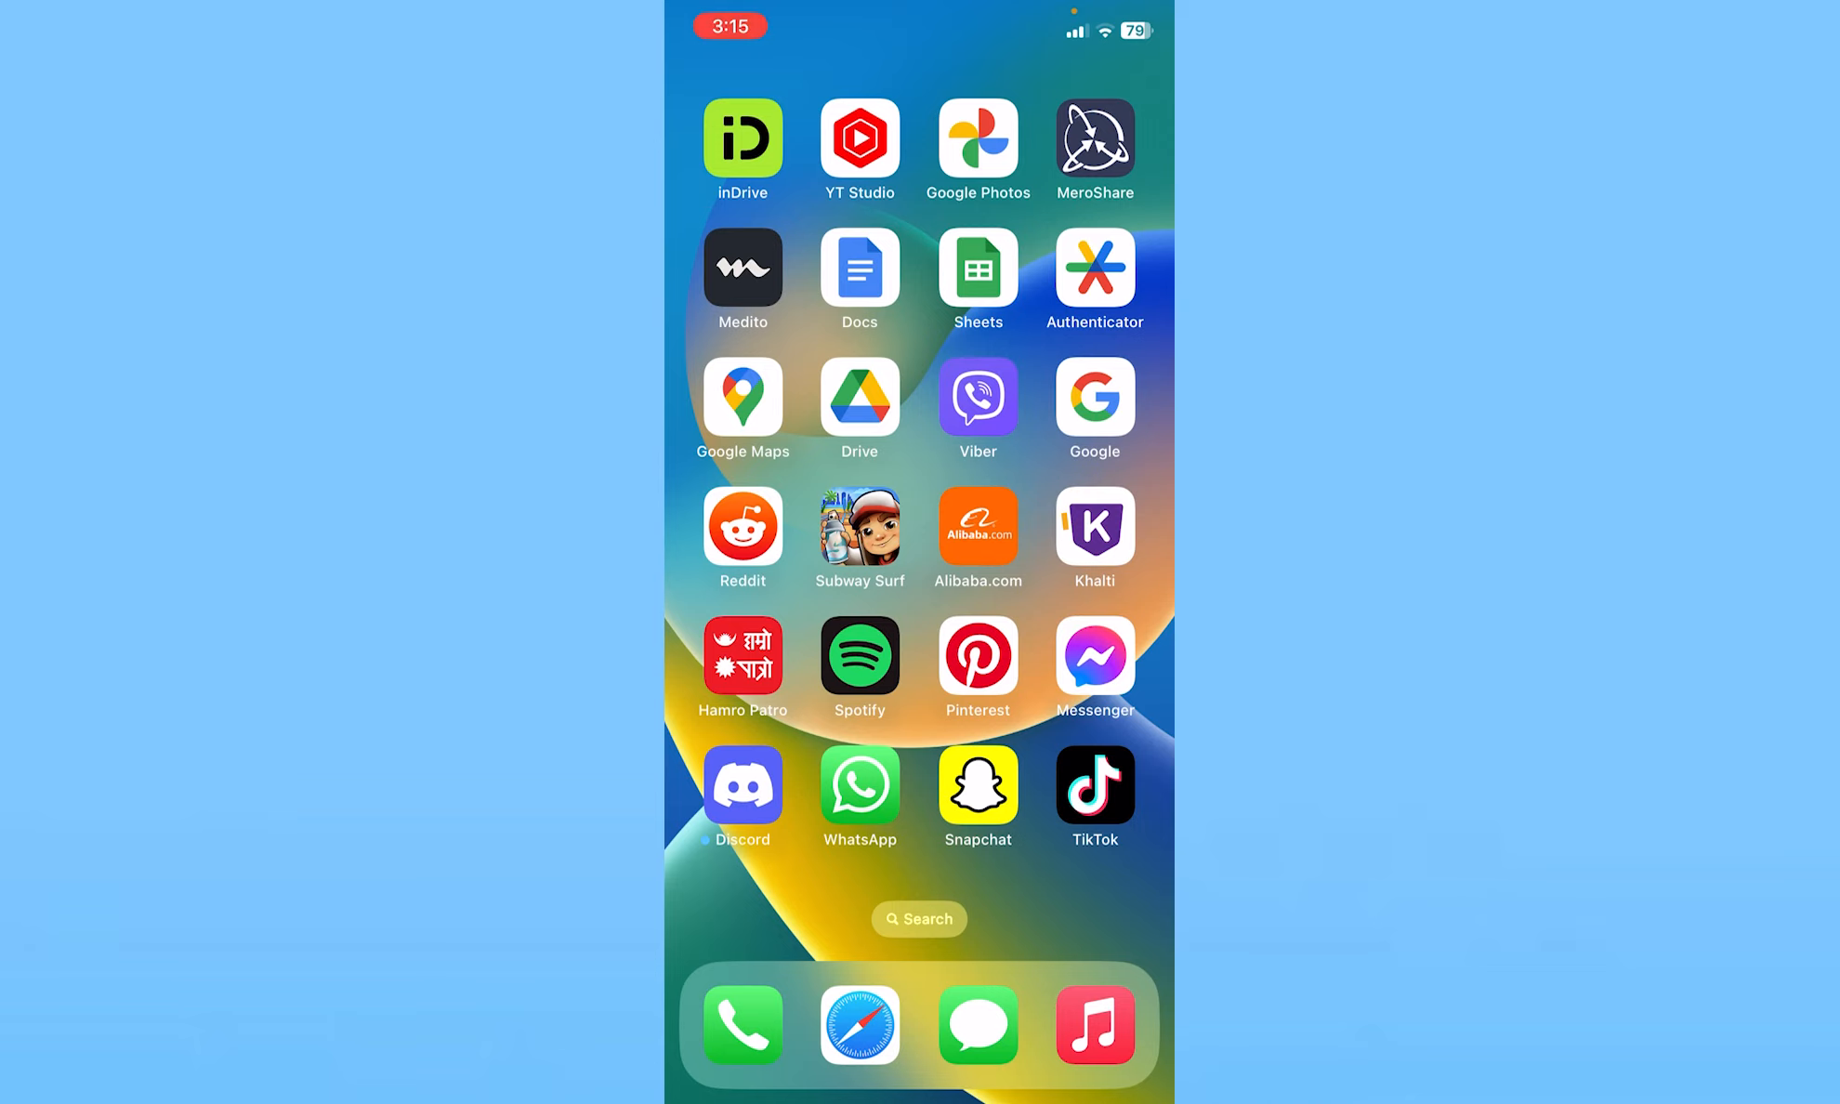
Step: Search the web for 'is tiktok down downdector' from Safari
left_click(859, 1026)
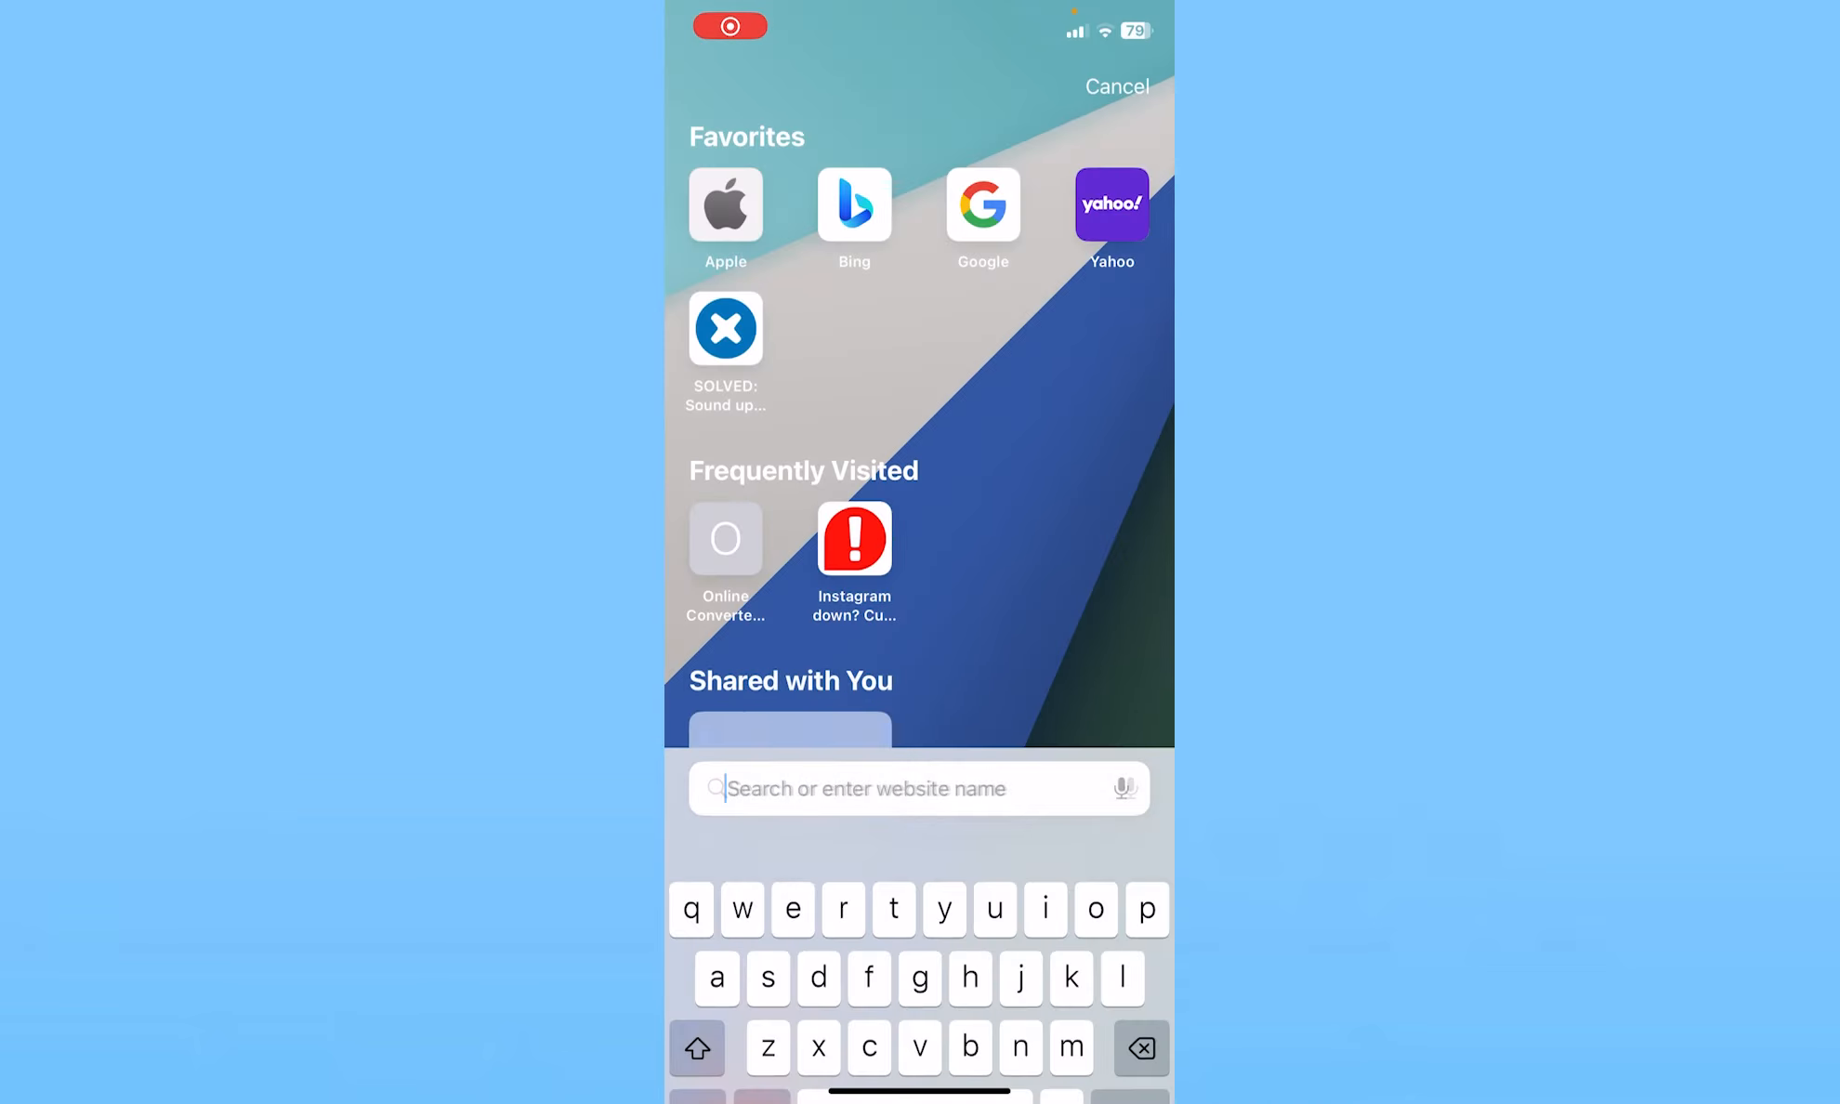
type("is tiktok down downdector")
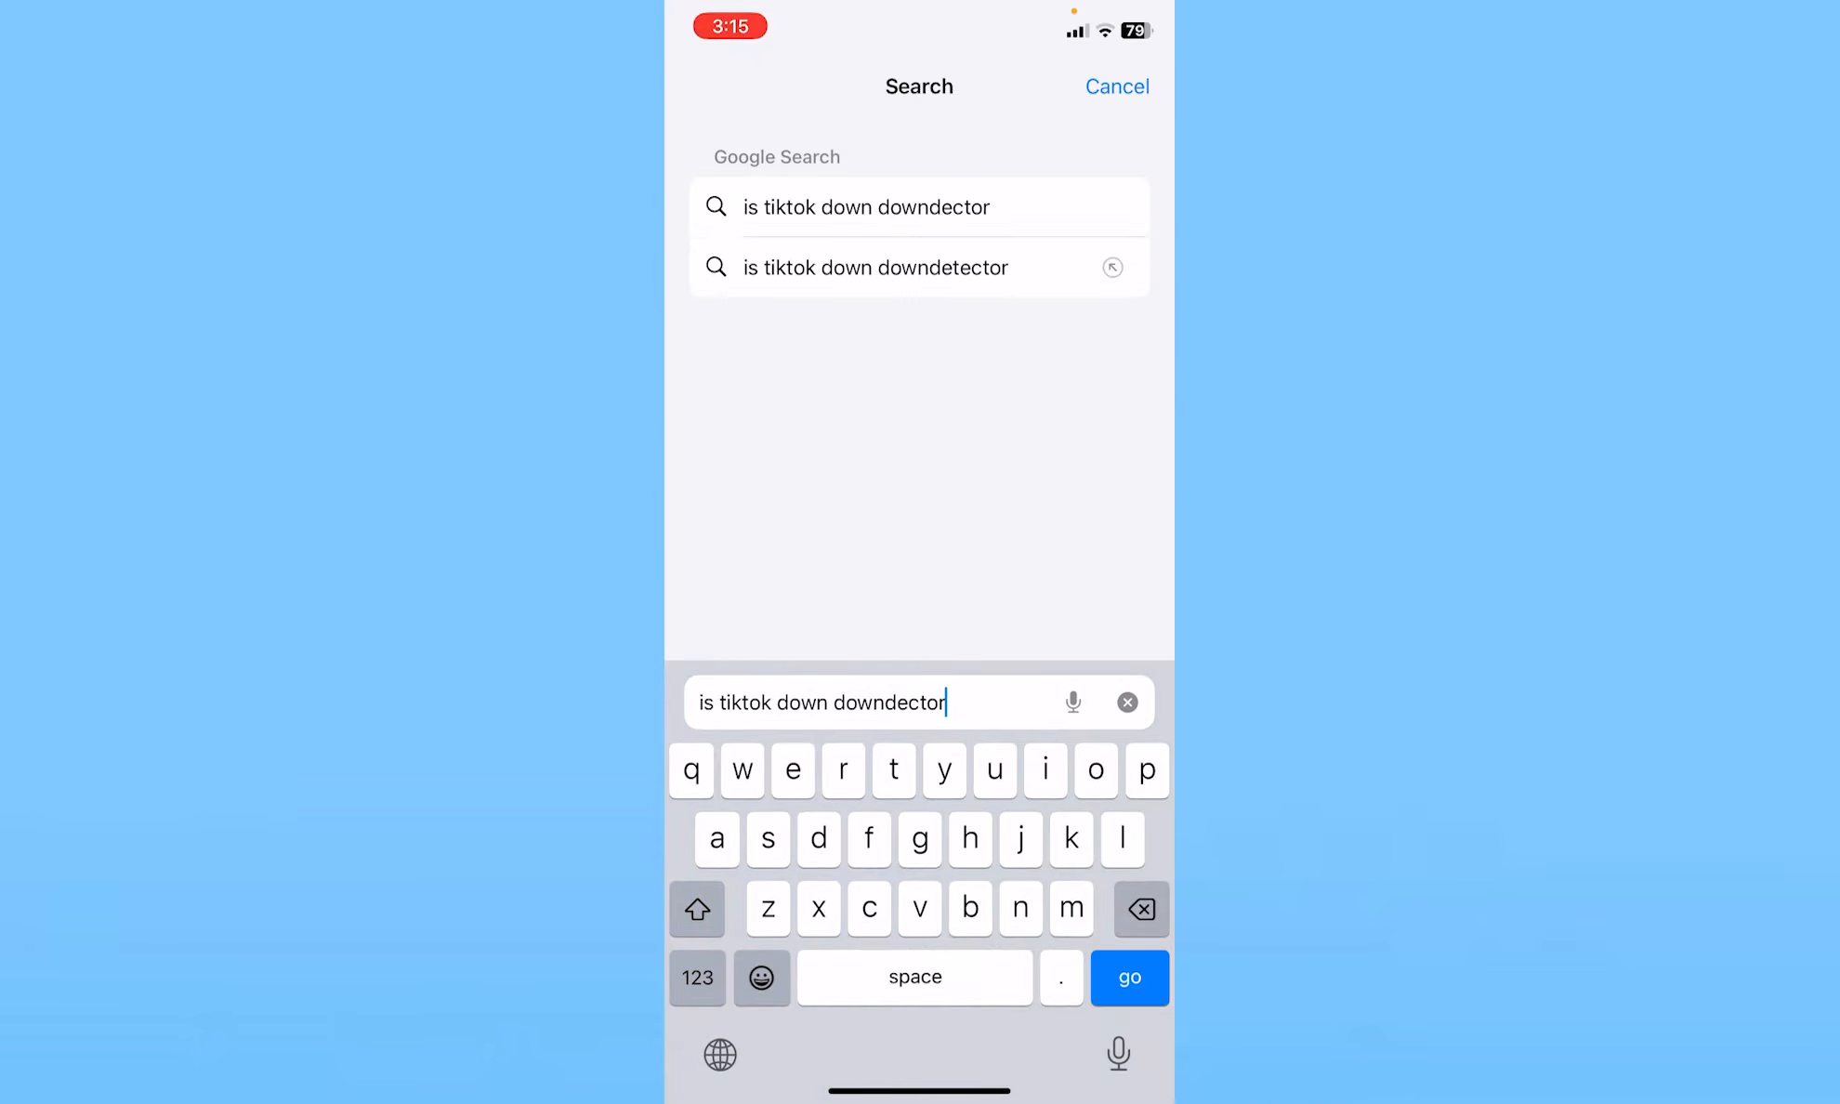
left_click(1126, 978)
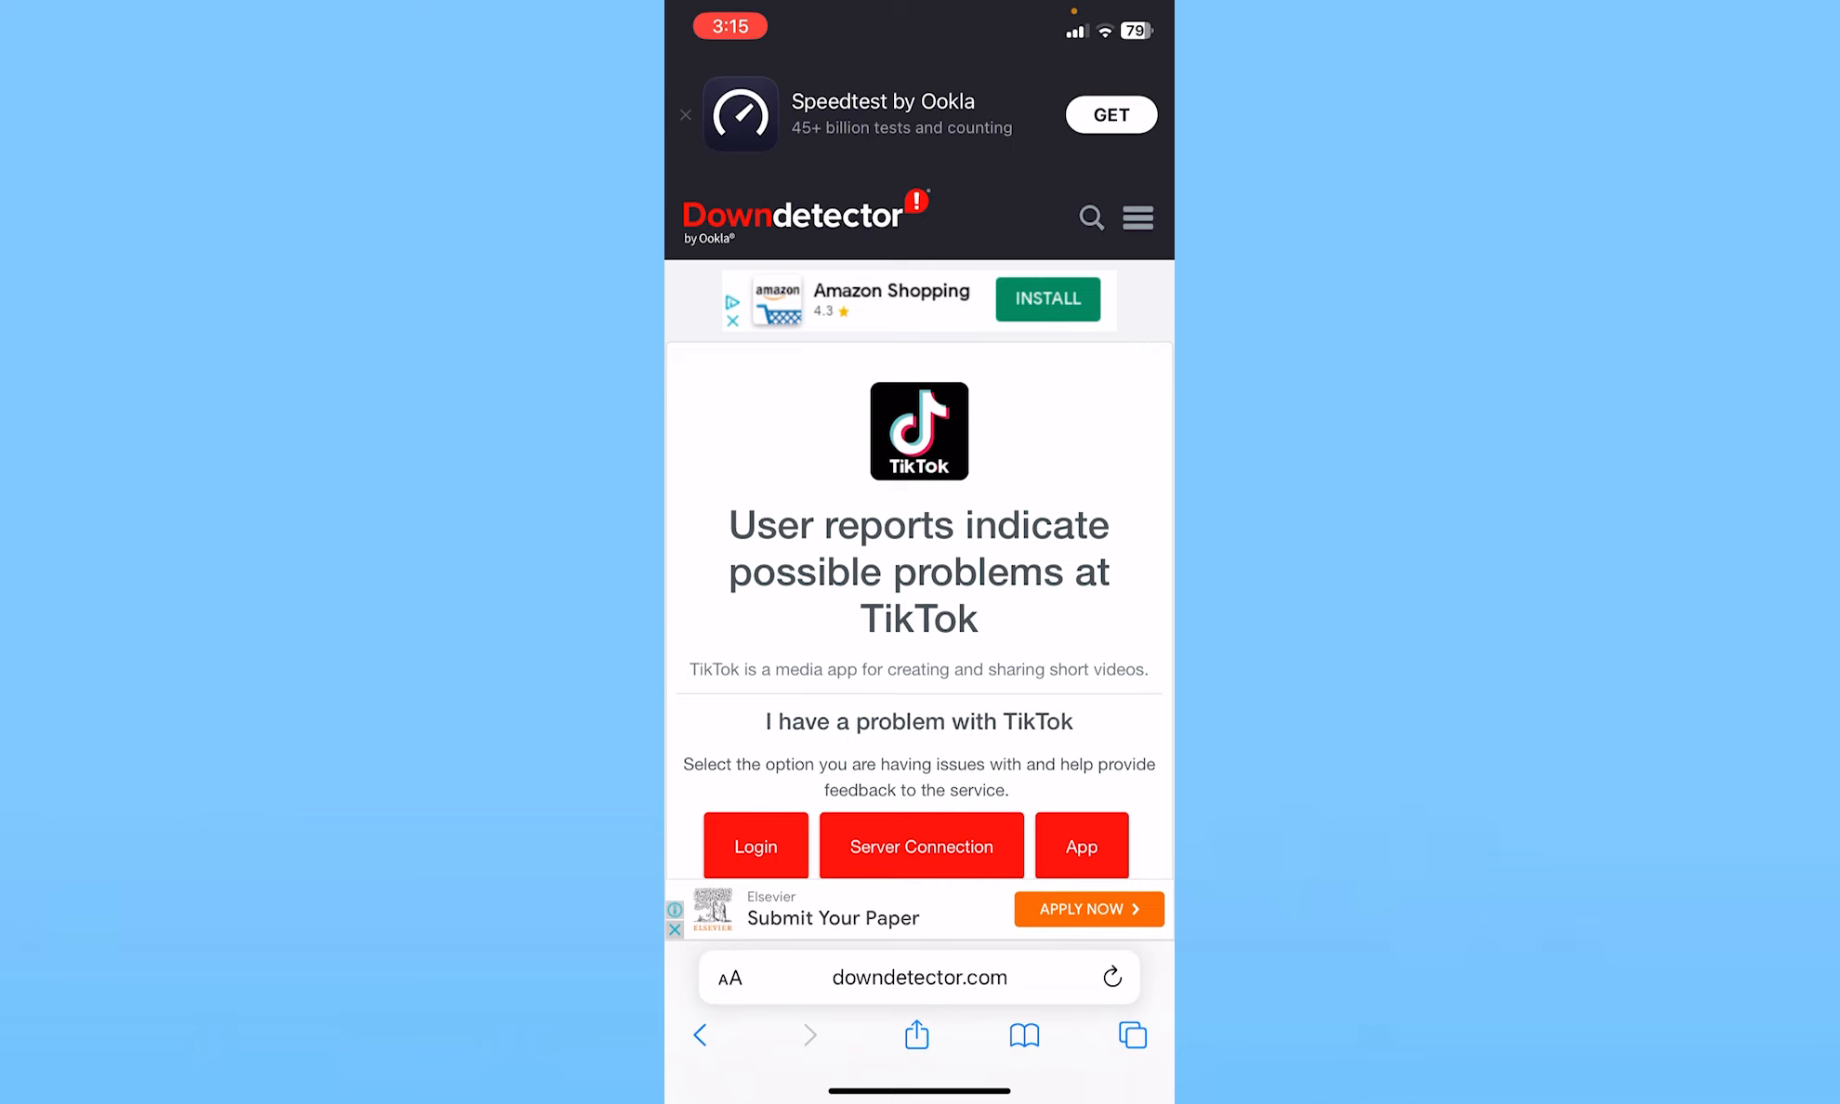
Step: Scroll the Downdetector TikTok page to the user-reported problems section
scroll("up", 3)
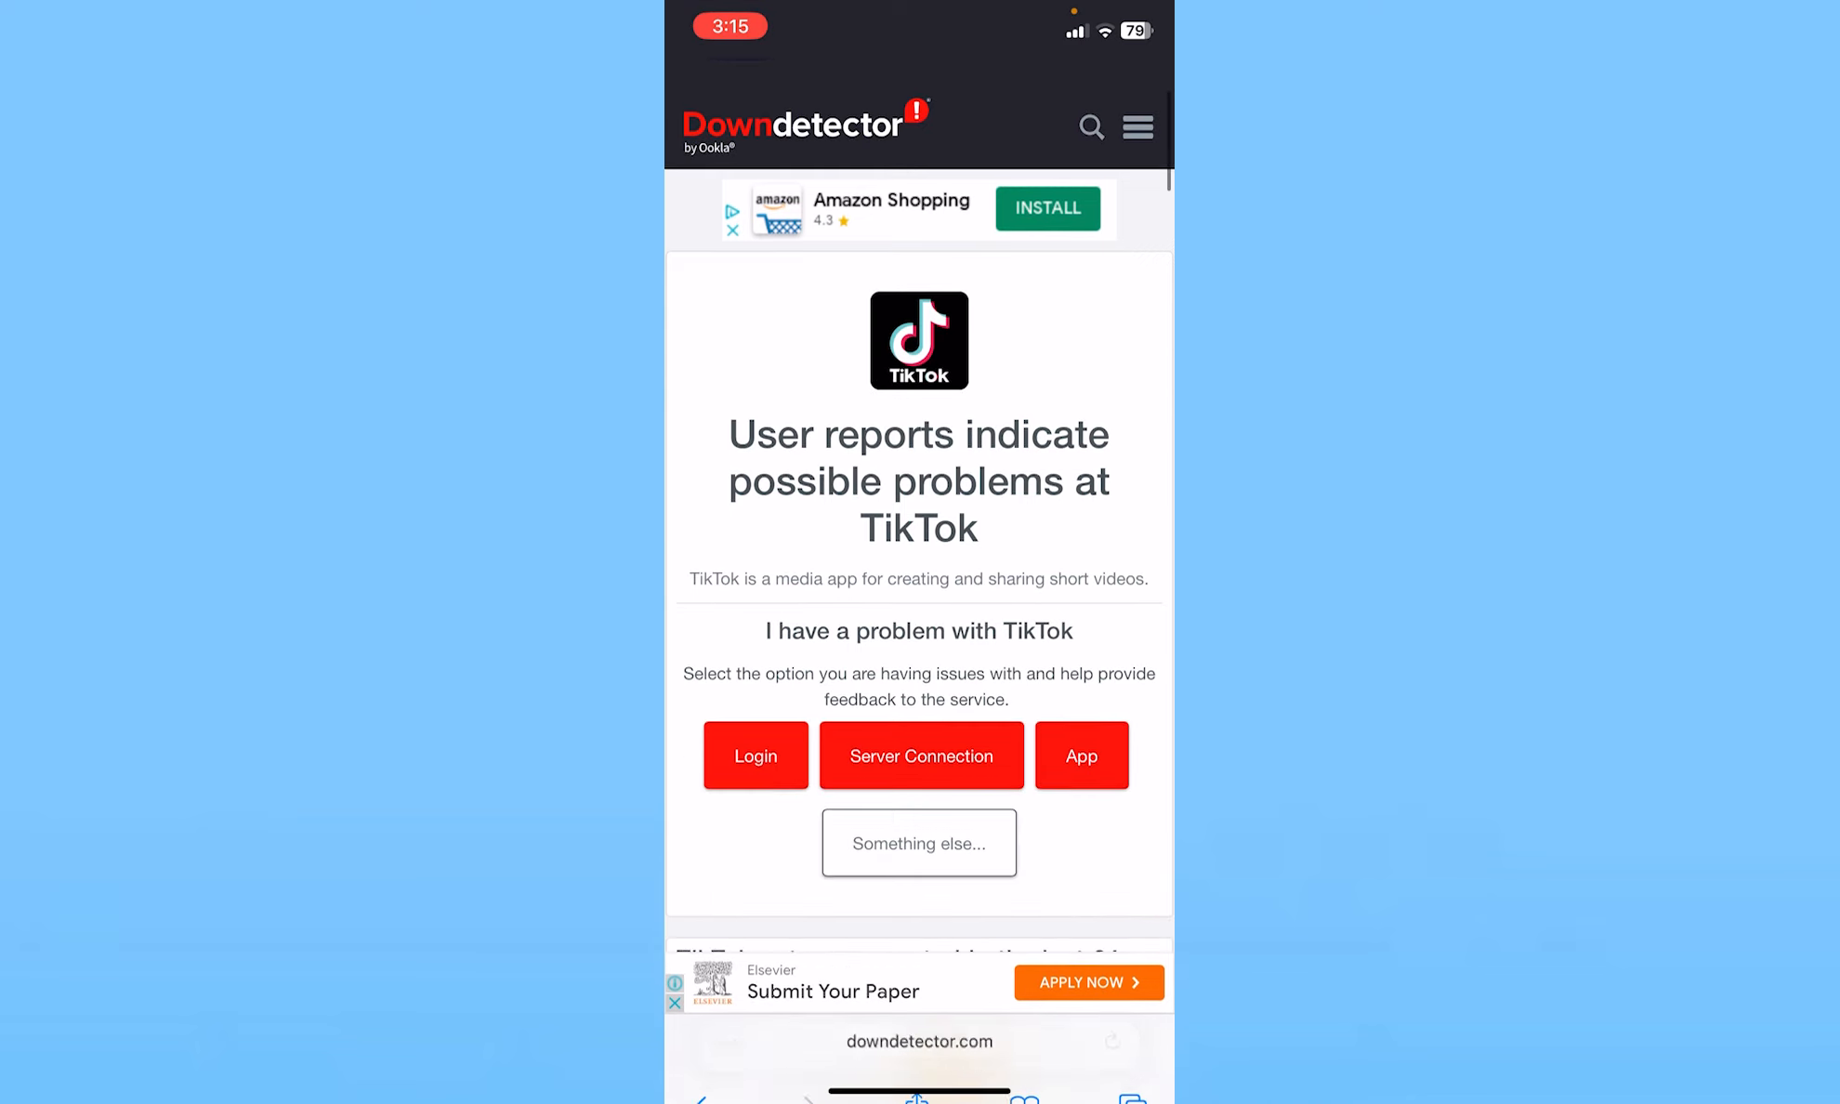